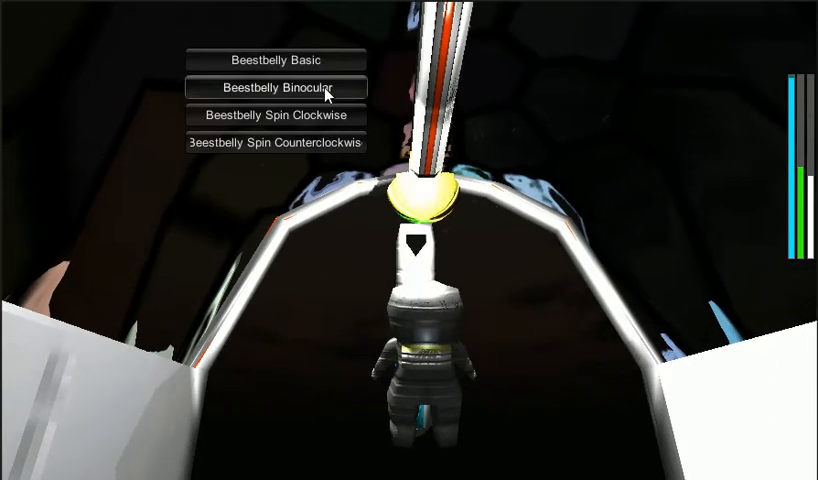
Step: Attach a Beestbelly Binocular room at the corridor's end attachment point
left_click(280, 88)
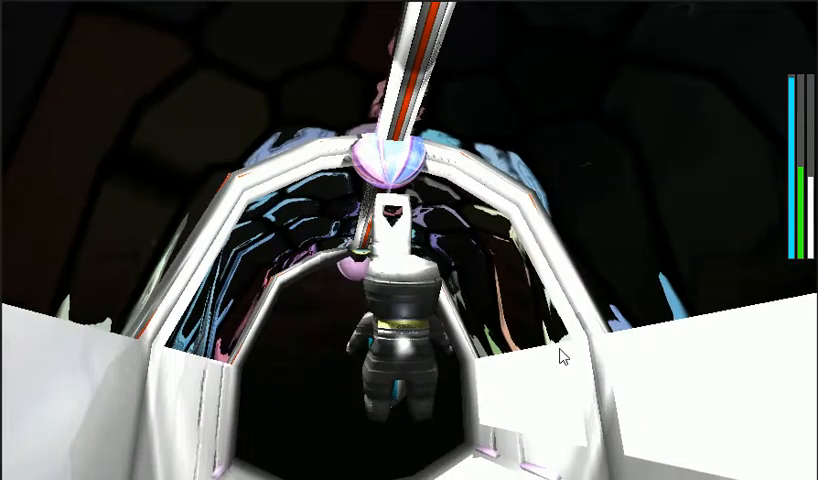